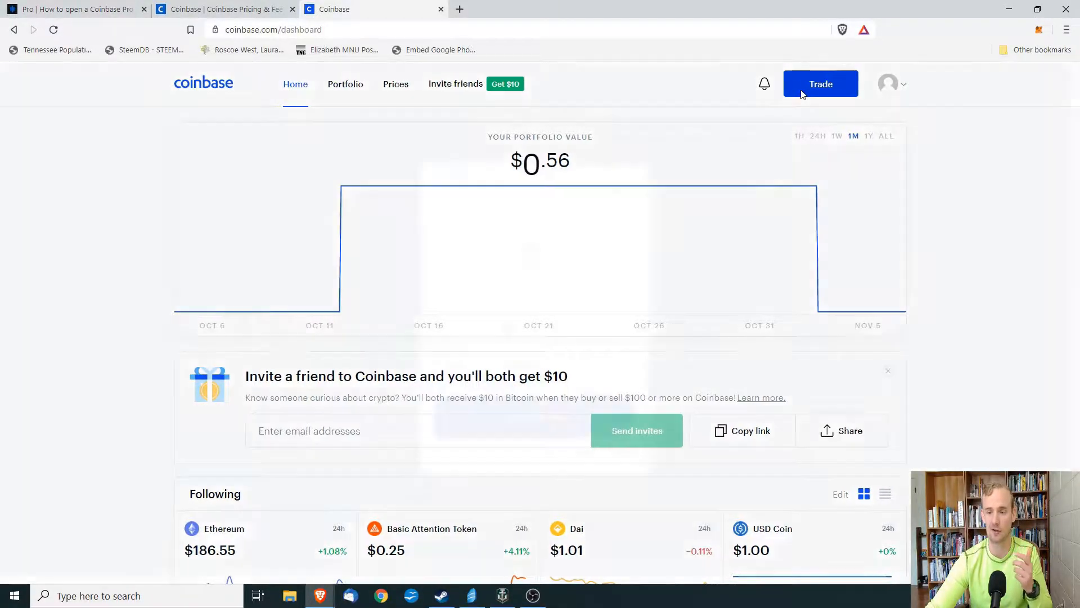
Step: Open Coinbase's Trade panel from the top-right of the dashboard
click(819, 84)
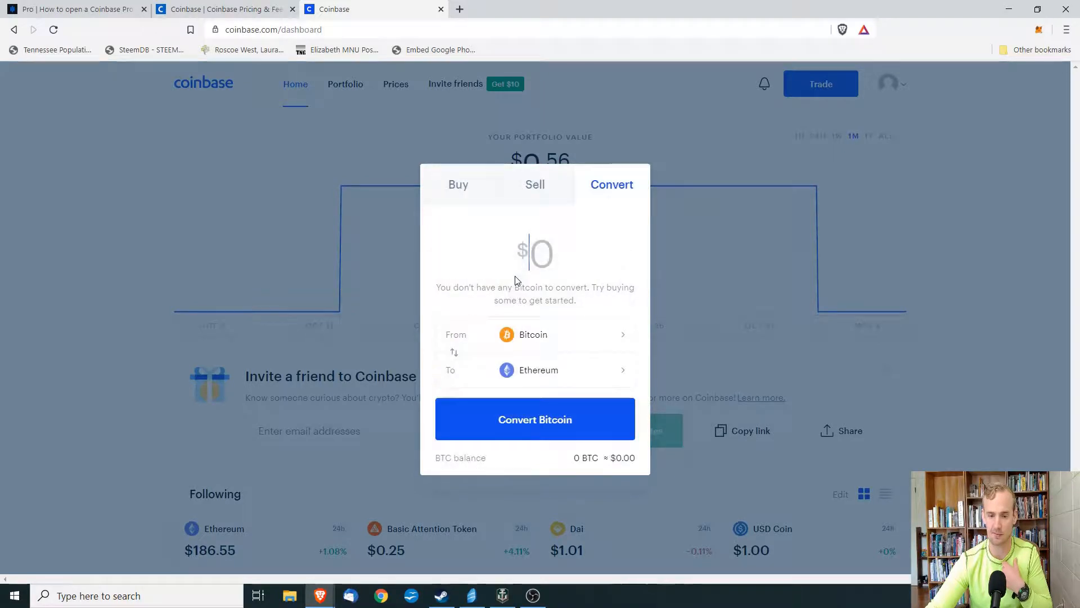
mouse_move(535, 419)
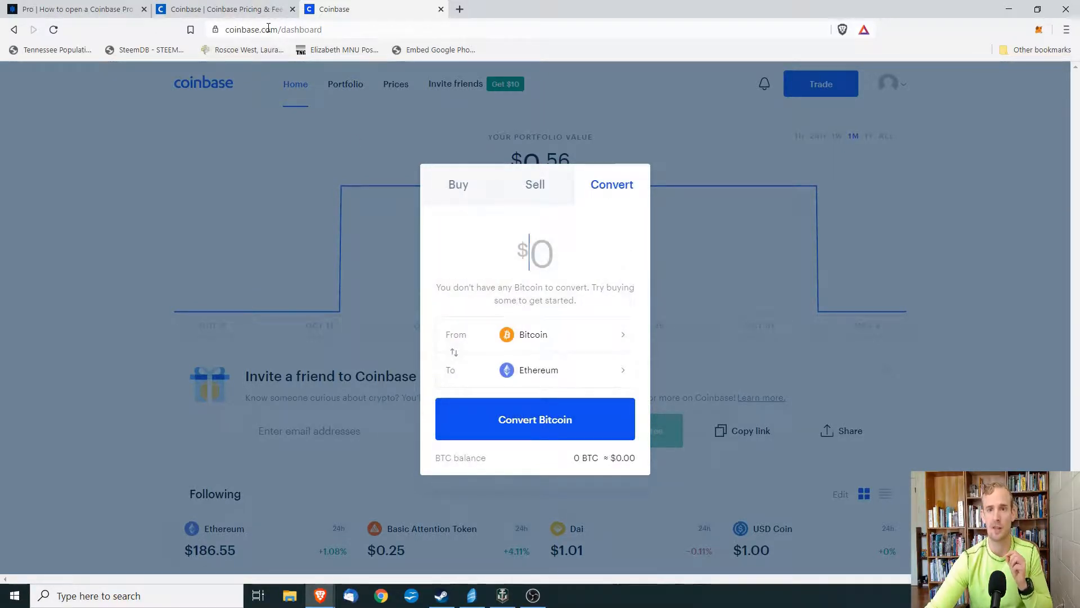
Step: Switch to the Coinbase Pricing & Fees article and scroll to Buy/Sell Transactions
click(220, 9)
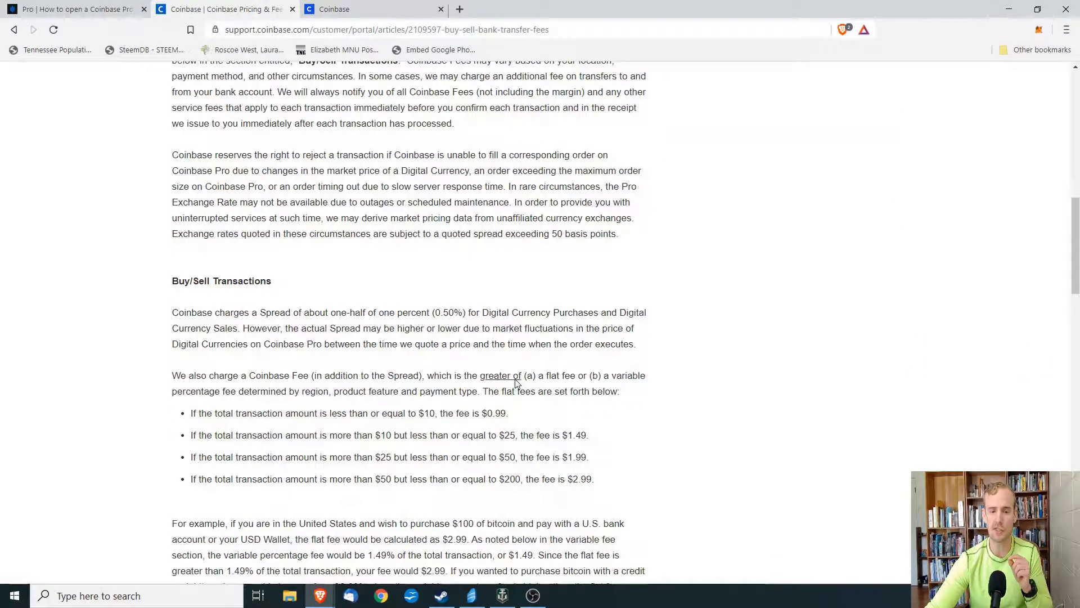
scroll(down, 3)
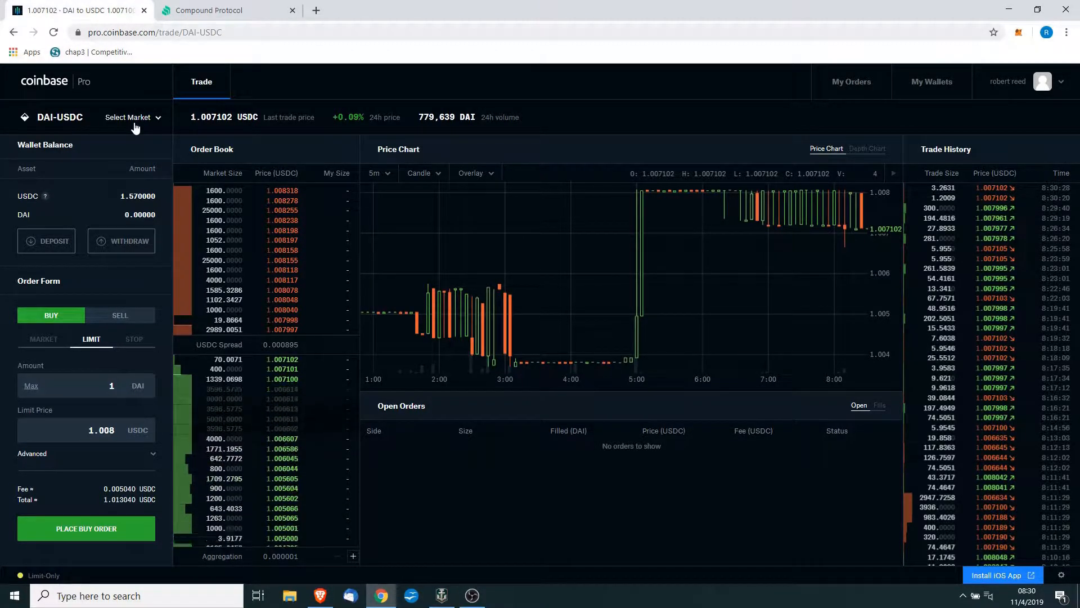
click(131, 117)
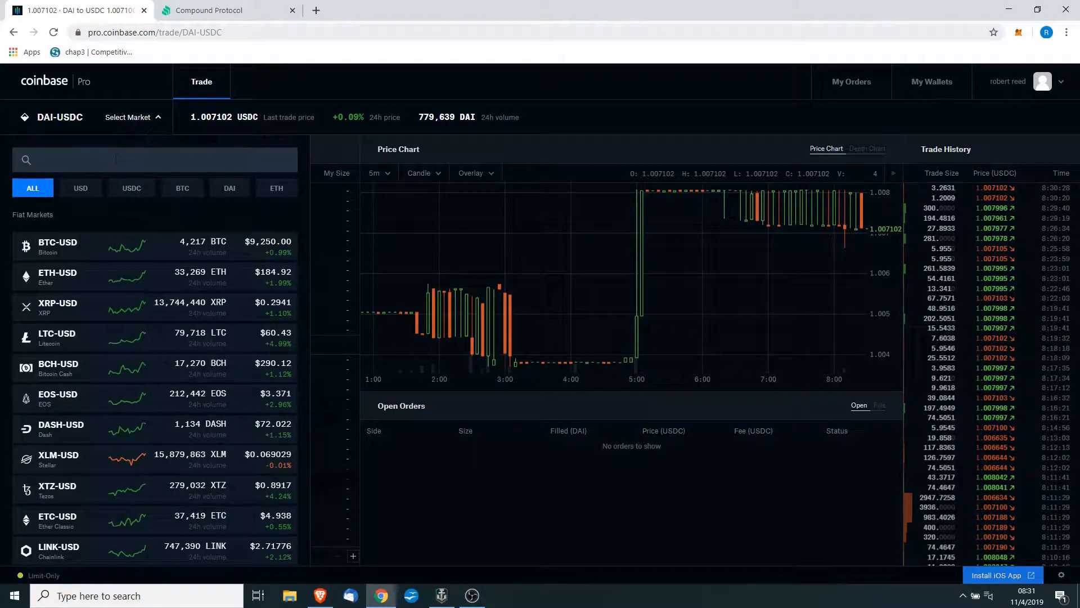
text(bat)
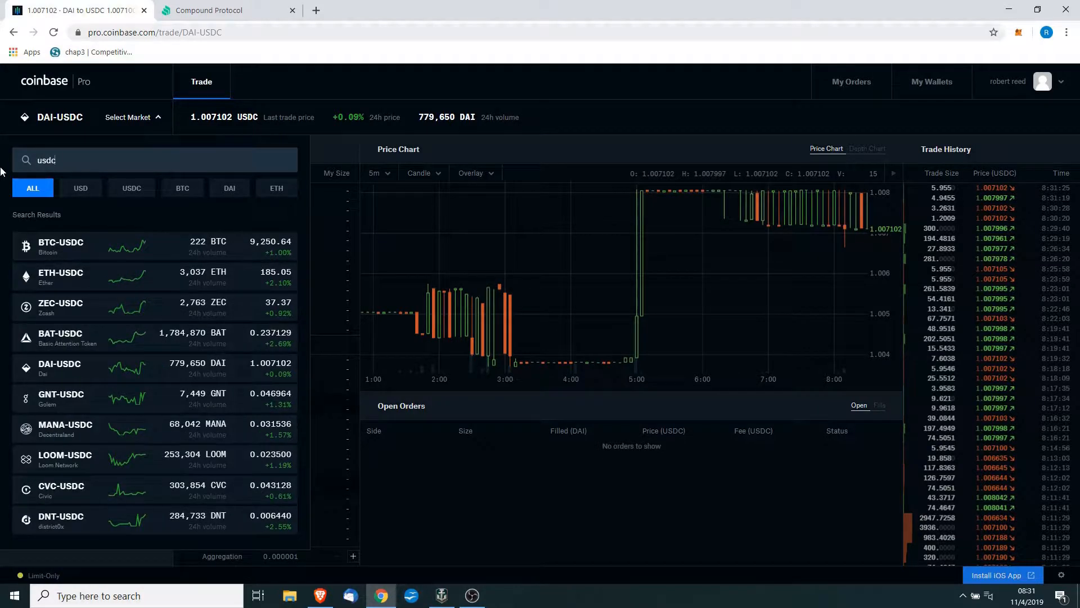
mouse_move(182, 188)
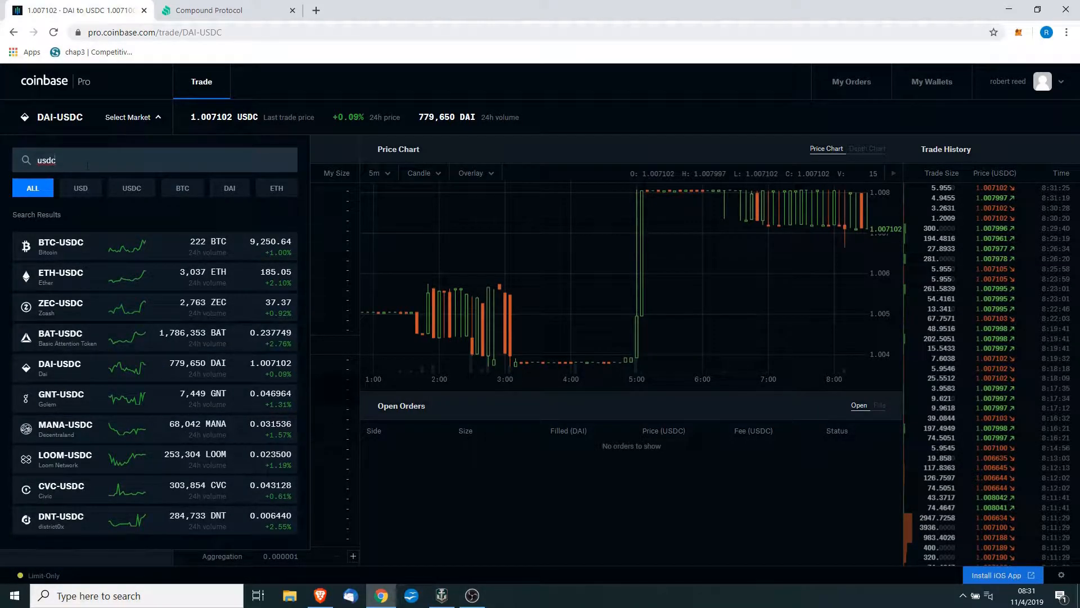
text(dai)
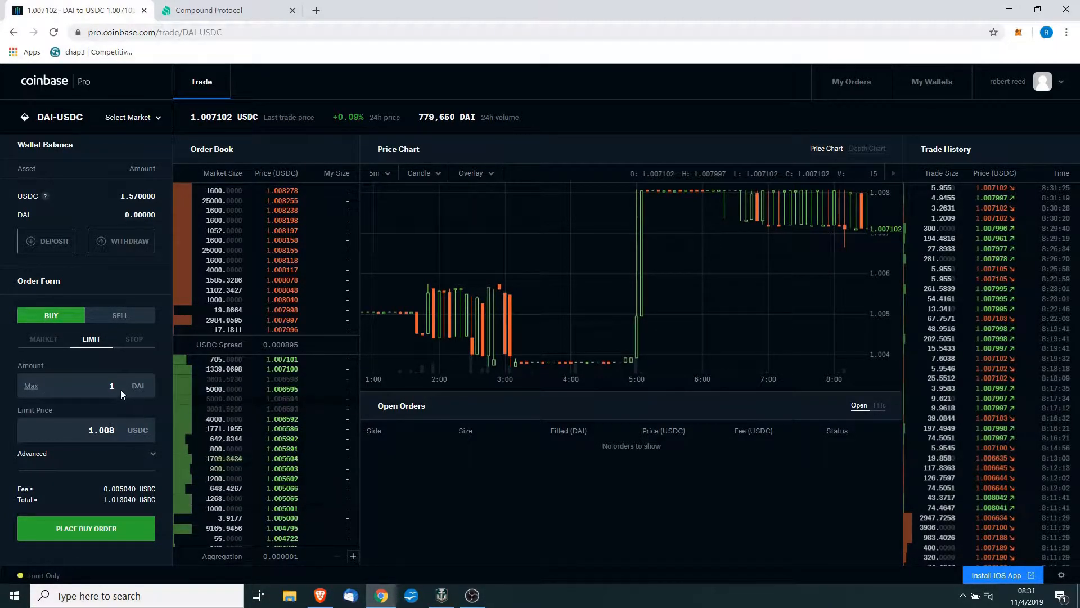
mouse_move(44, 339)
text(1.0079)
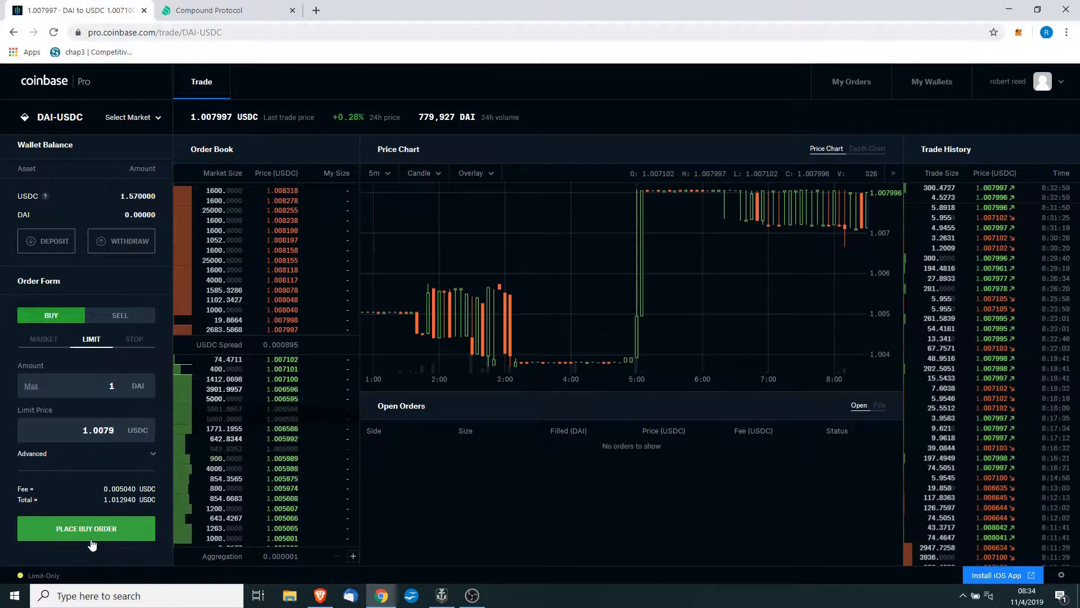
Step: Submit the limit buy order for 1 DAI at 1.0079 USDC
click(85, 528)
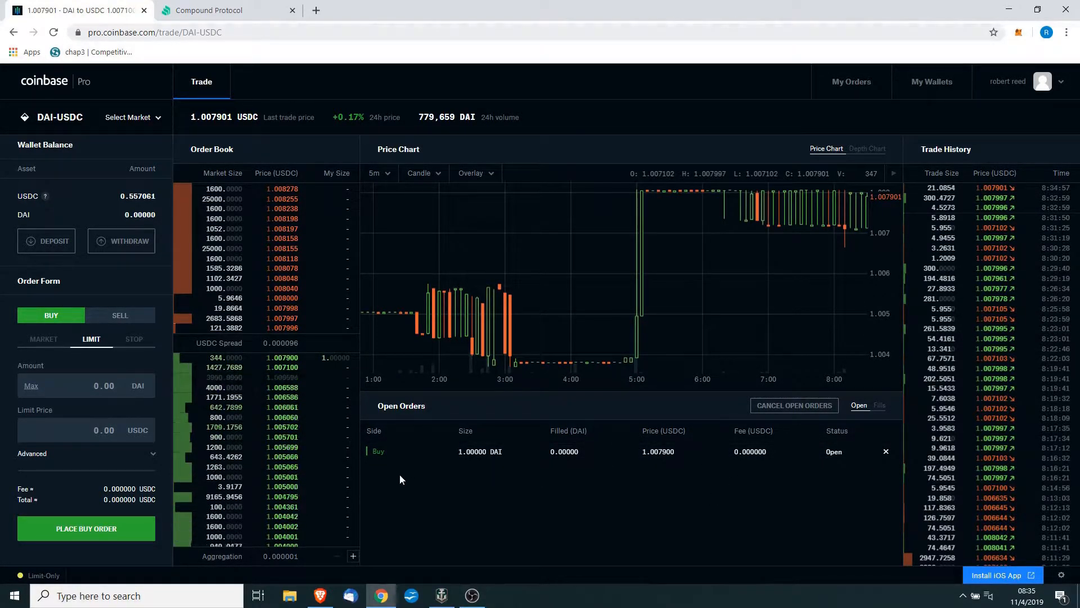
mouse_move(561, 530)
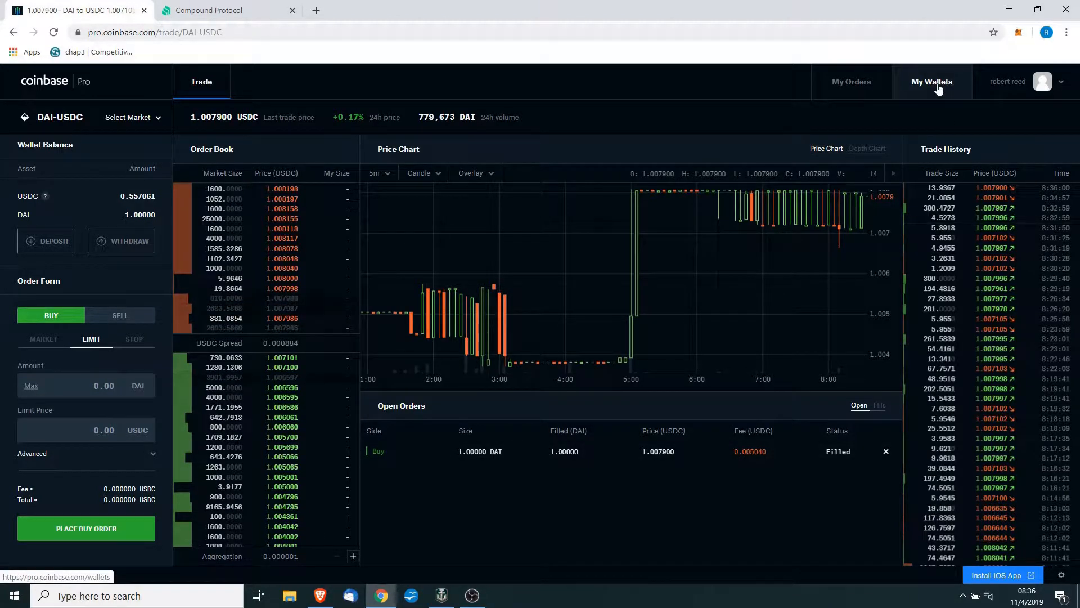
Step: Review all wallet balances, then go back to the DAI-USDC trading view
click(931, 81)
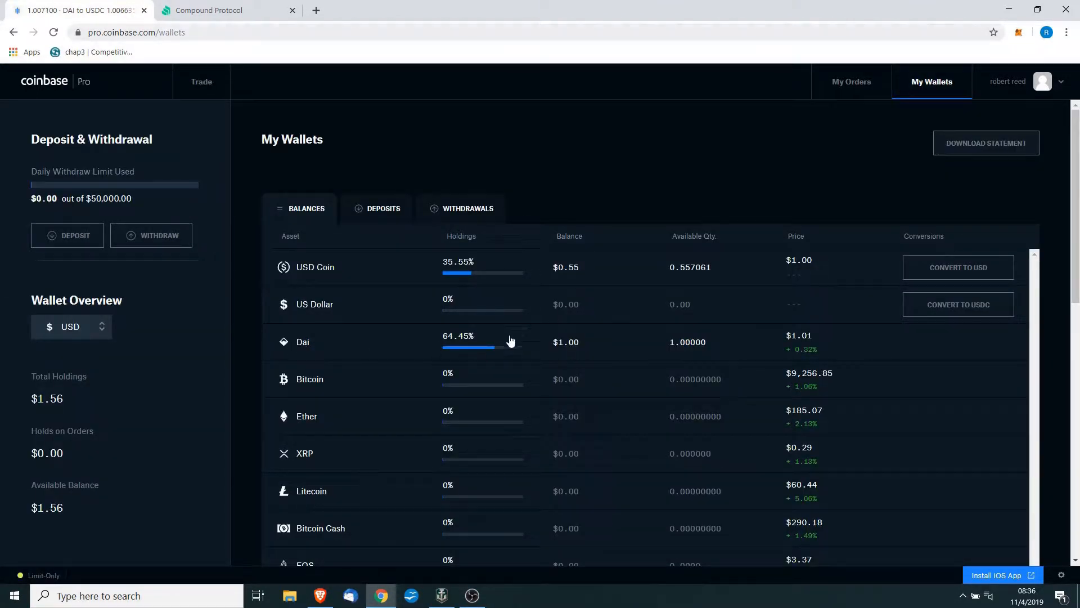
mouse_move(472, 285)
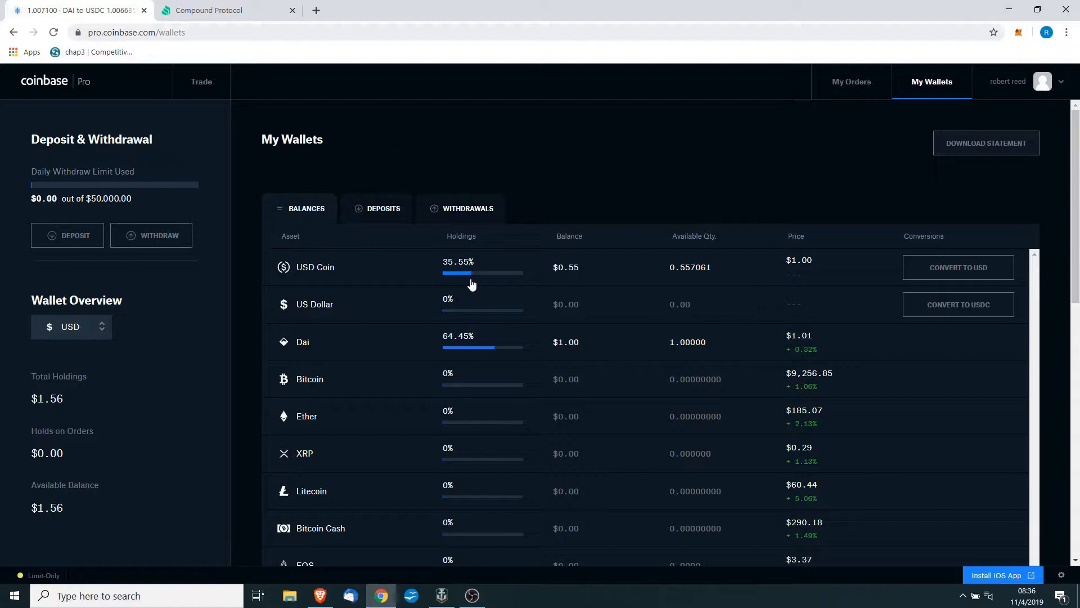
mouse_move(468, 519)
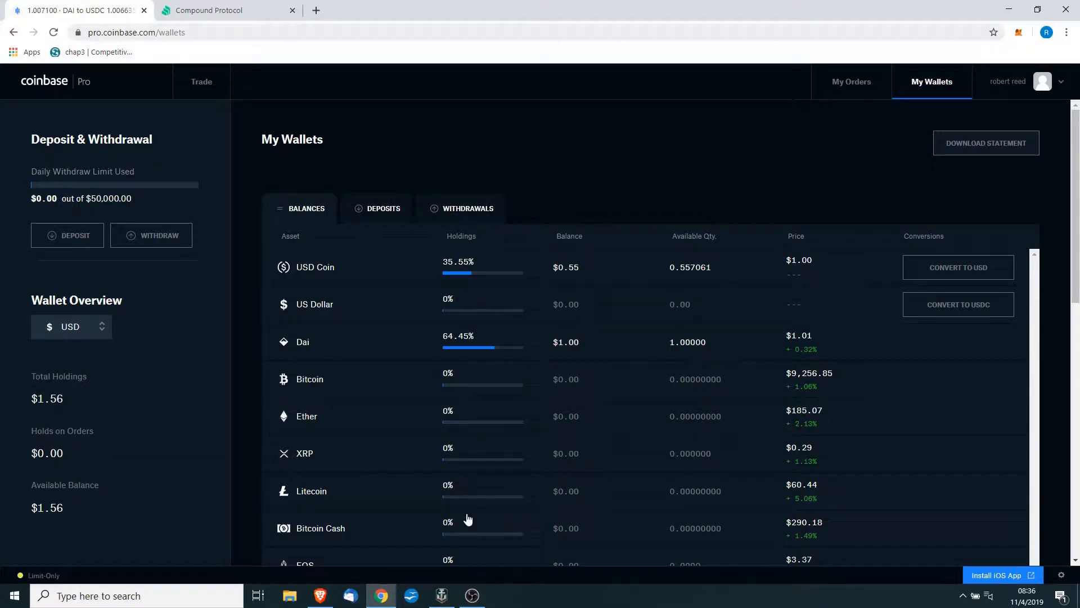
click(201, 81)
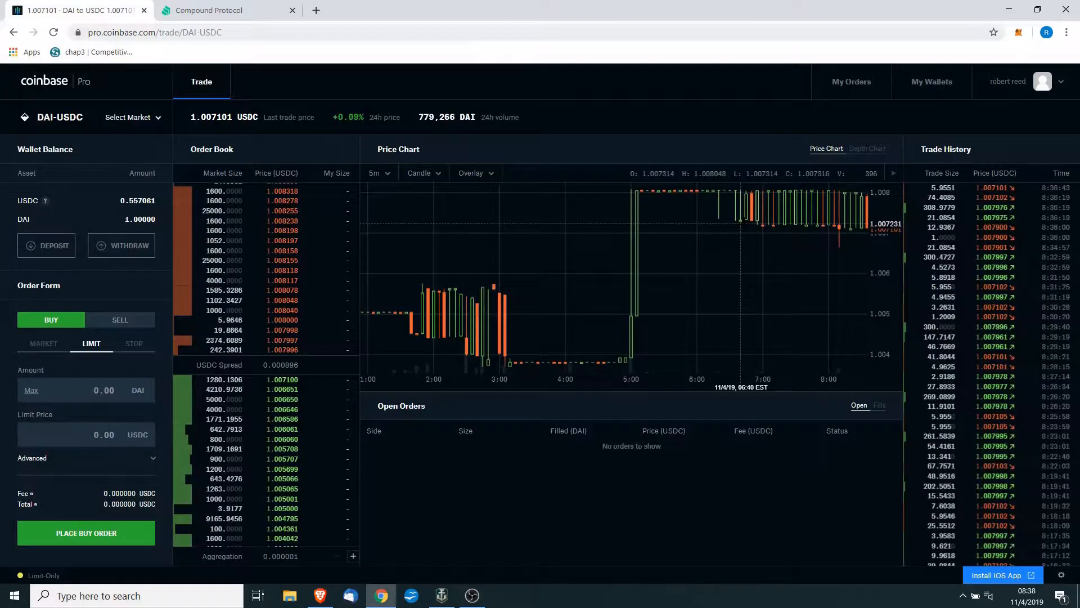
mouse_move(1021, 43)
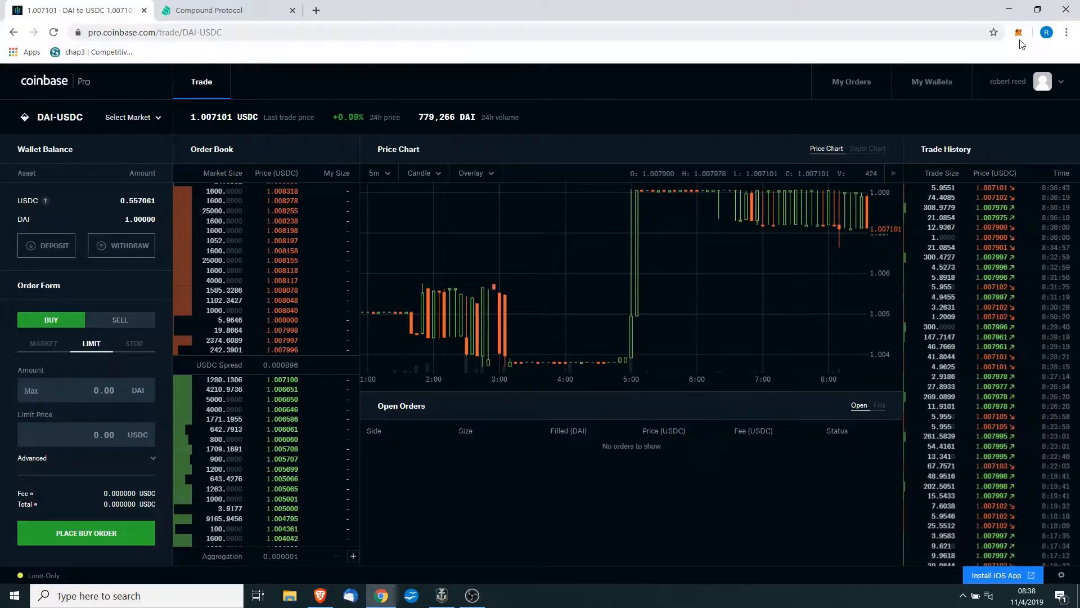
Step: Check the 70 BAT balance in MetaMask, then dismiss the market list
click(1019, 32)
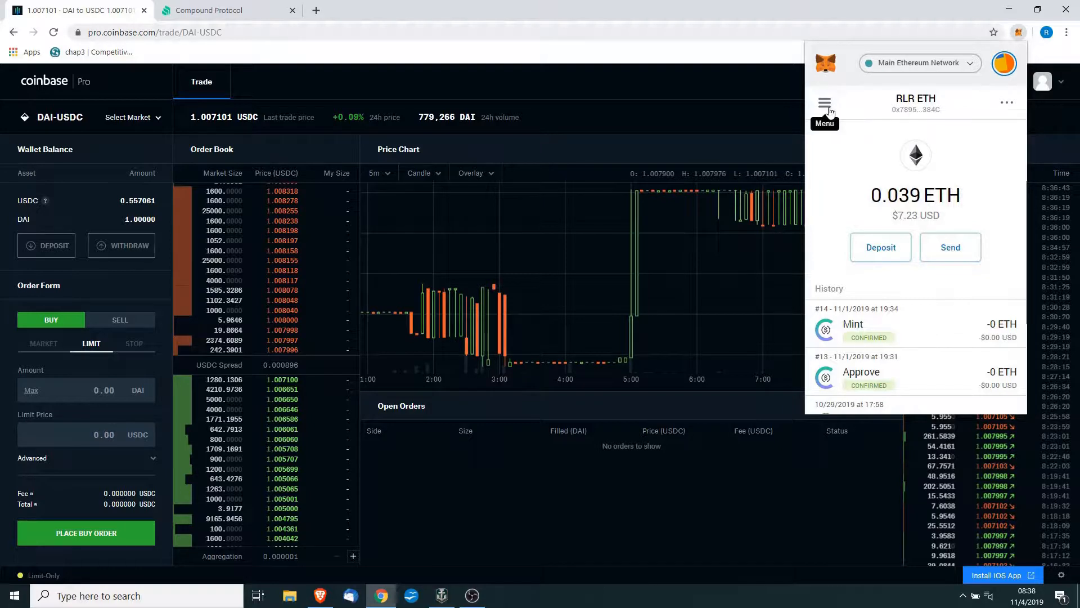
click(825, 103)
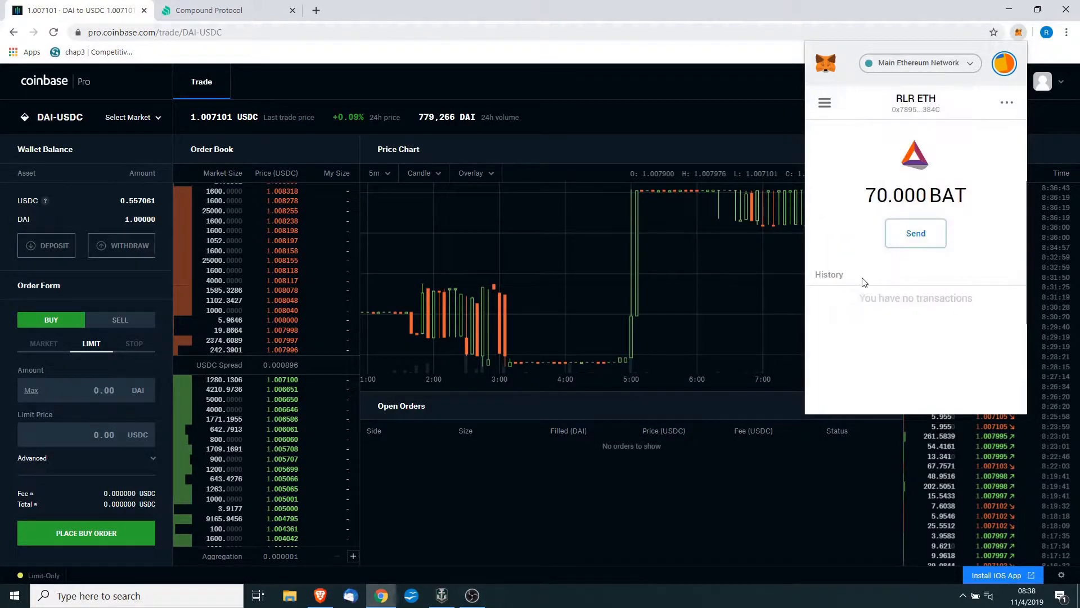
mouse_move(865, 286)
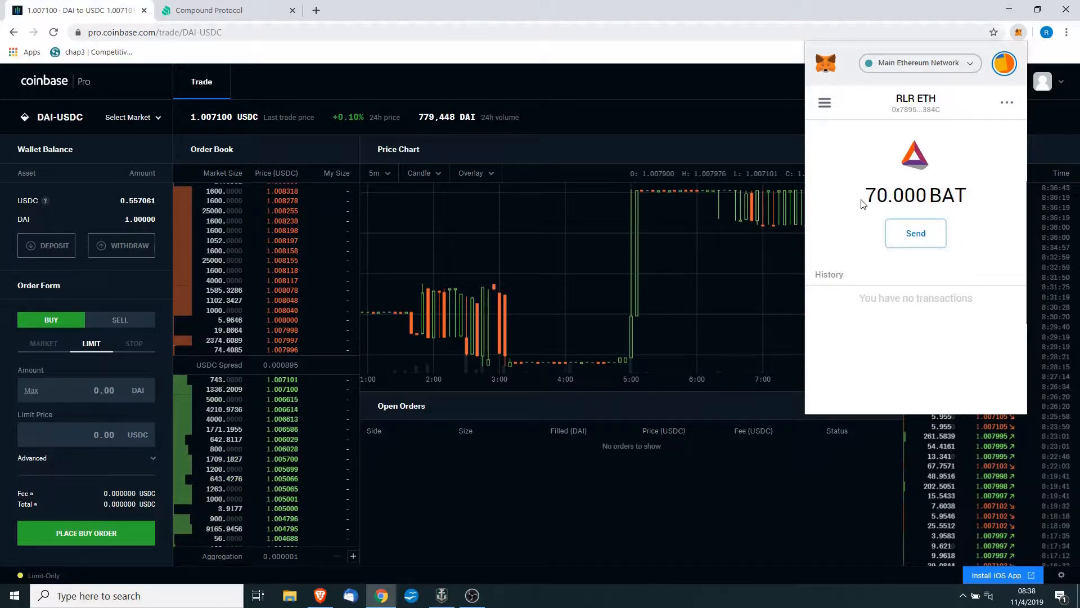
mouse_move(893, 228)
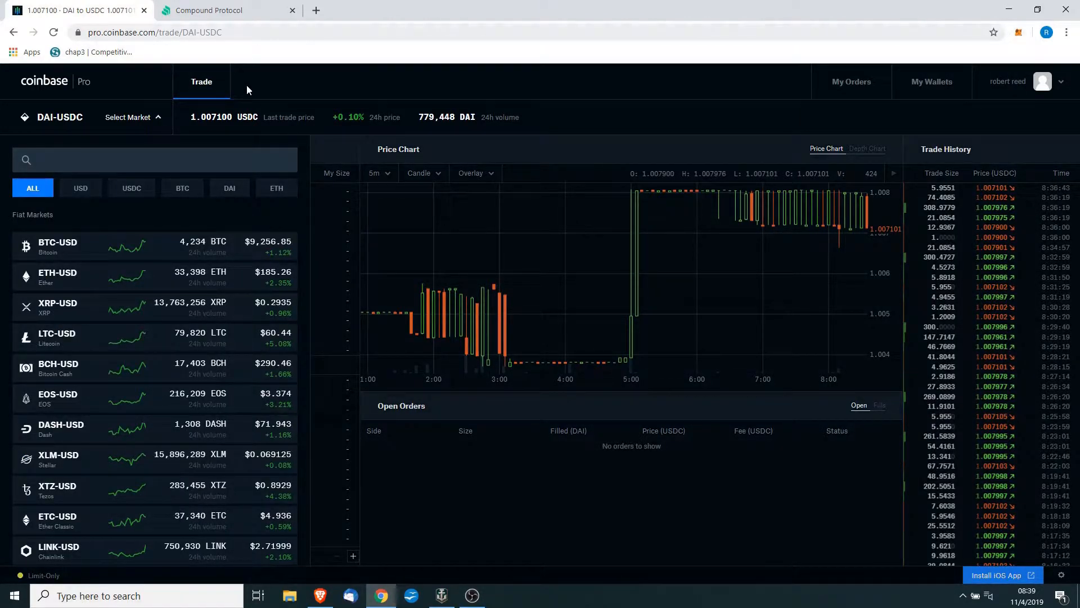
click(44, 81)
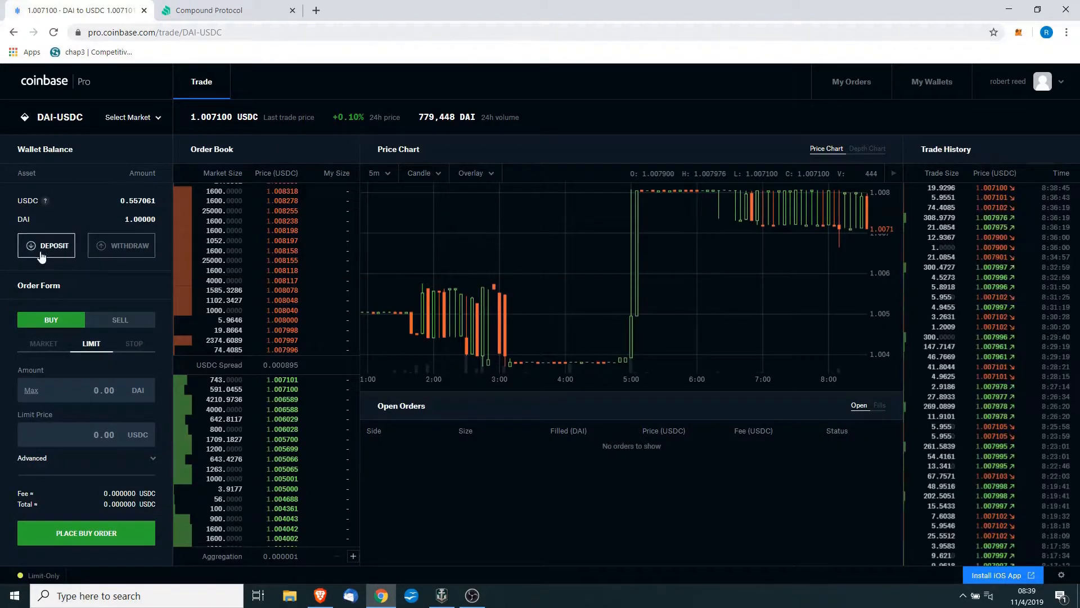
Step: Show Coinbase Pro's Basic Attention Token deposit address, then start a BAT send in MetaMask
click(45, 245)
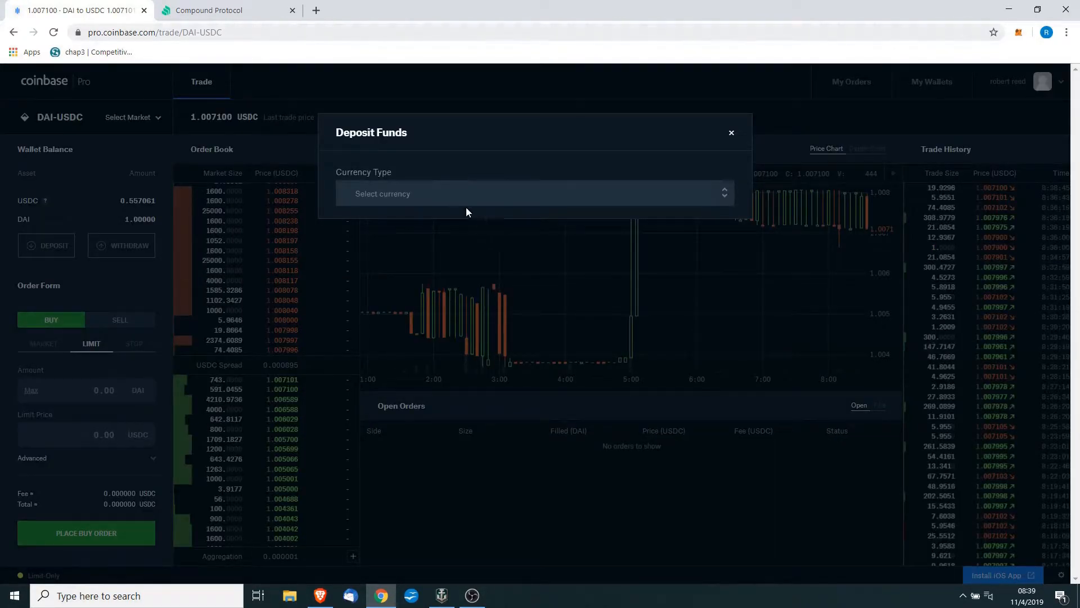
text(bat)
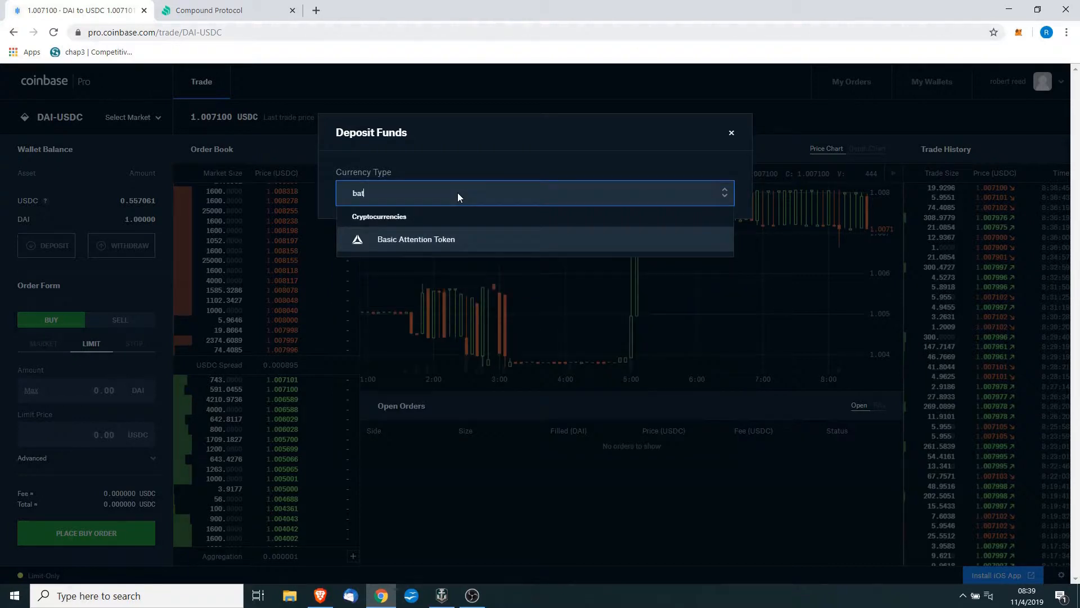
click(416, 239)
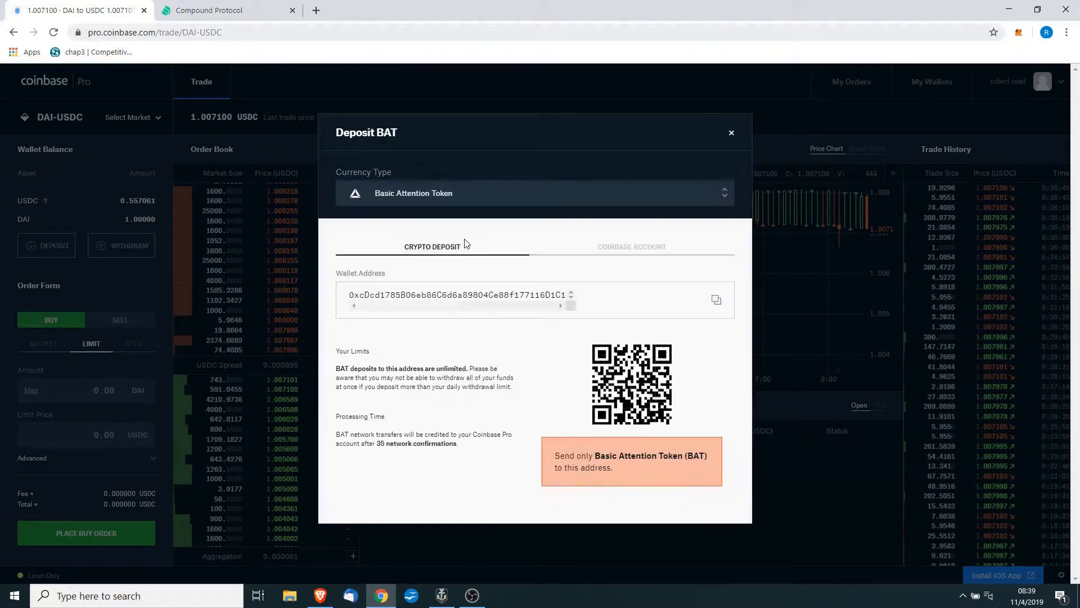
click(716, 299)
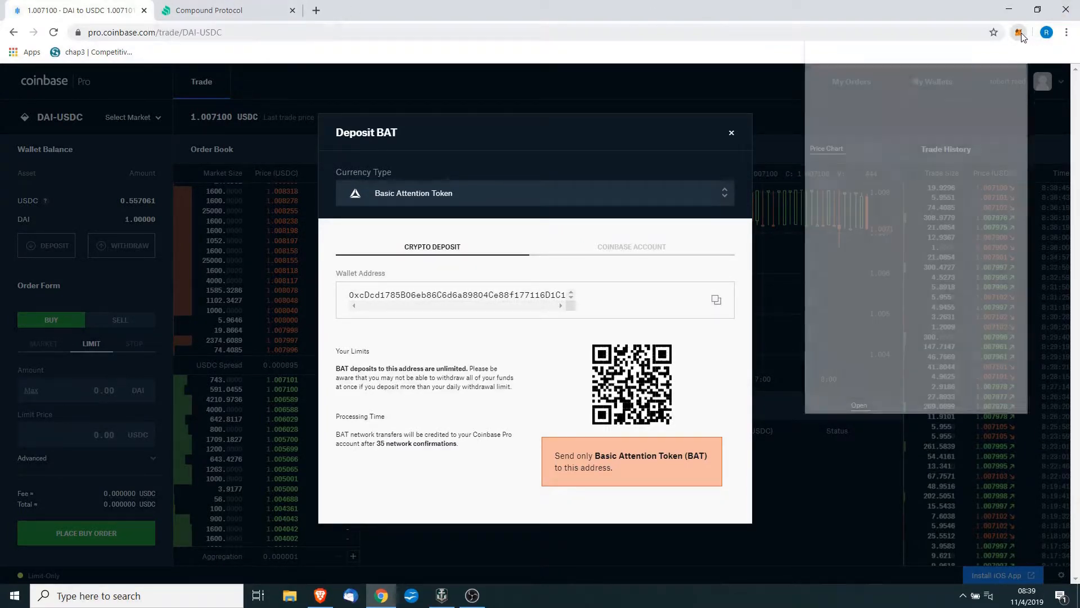
click(1018, 32)
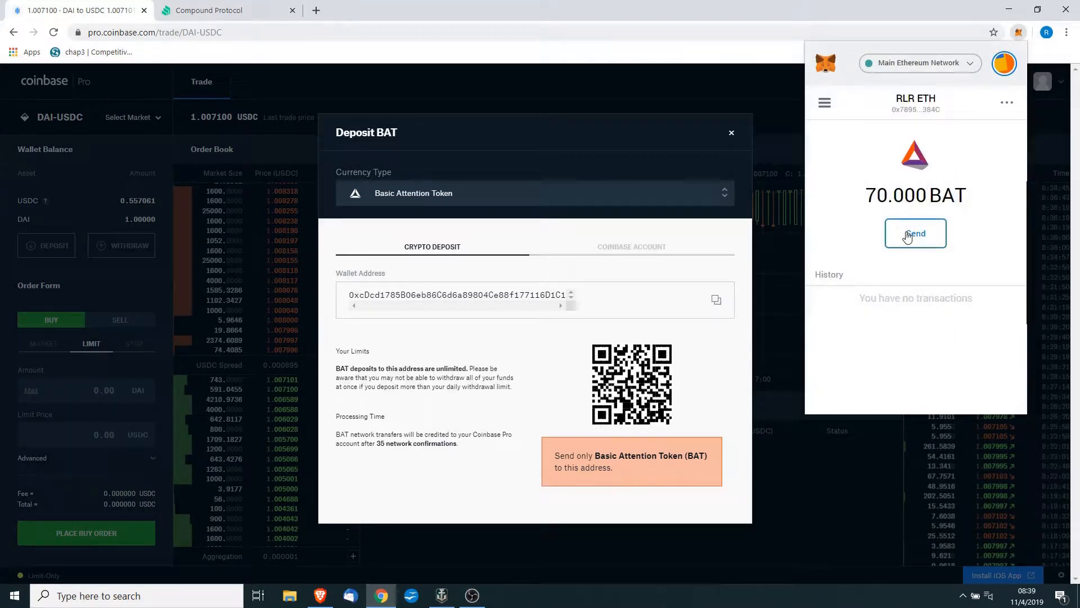
click(915, 233)
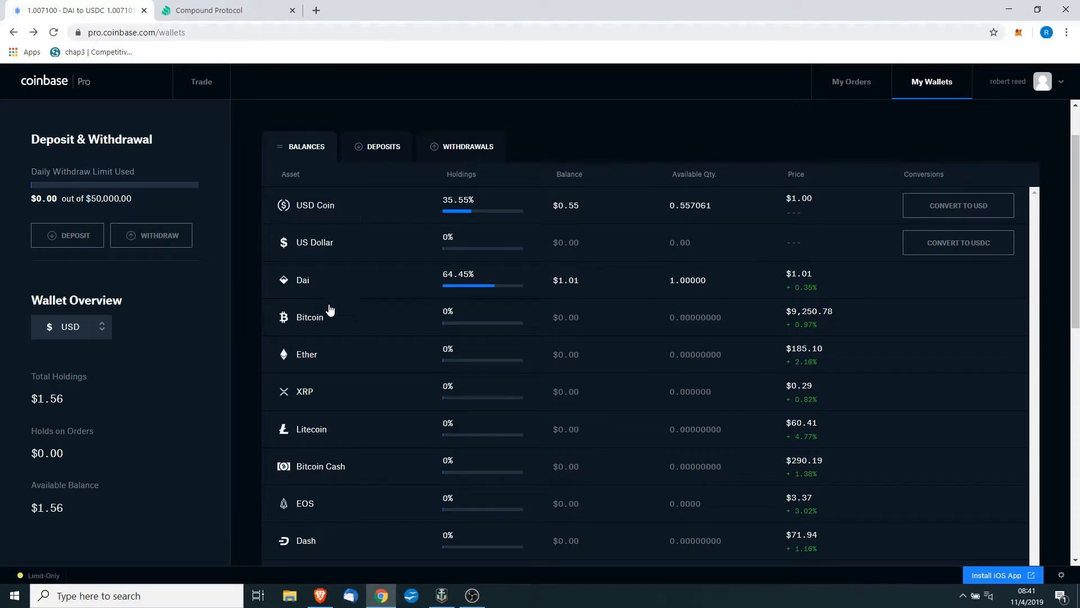
mouse_move(346, 279)
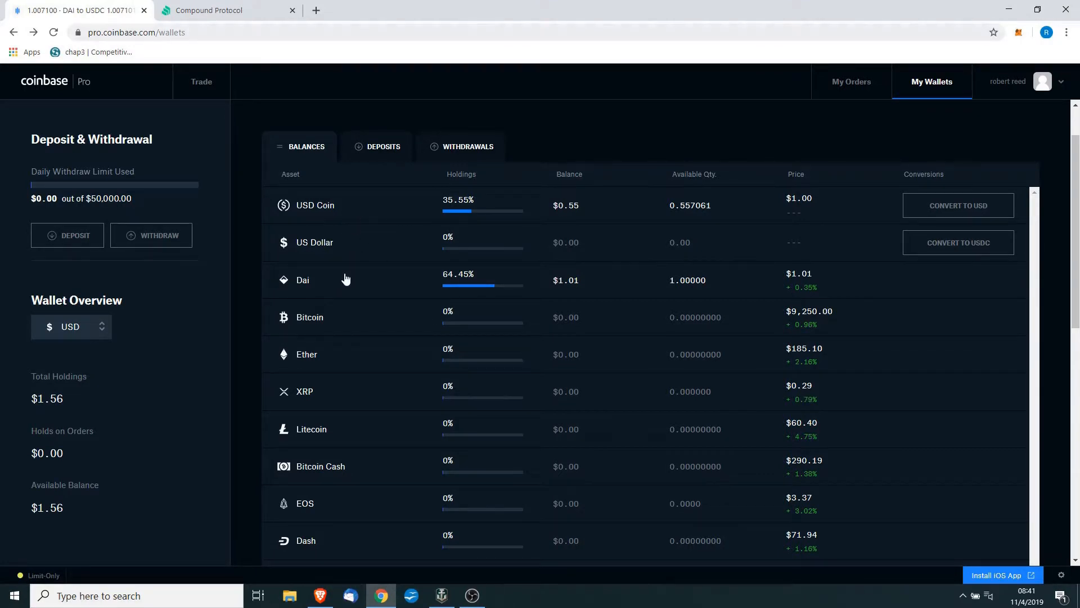
Step: Open the Dai wallet page listing the 1 DAI match activity
click(303, 280)
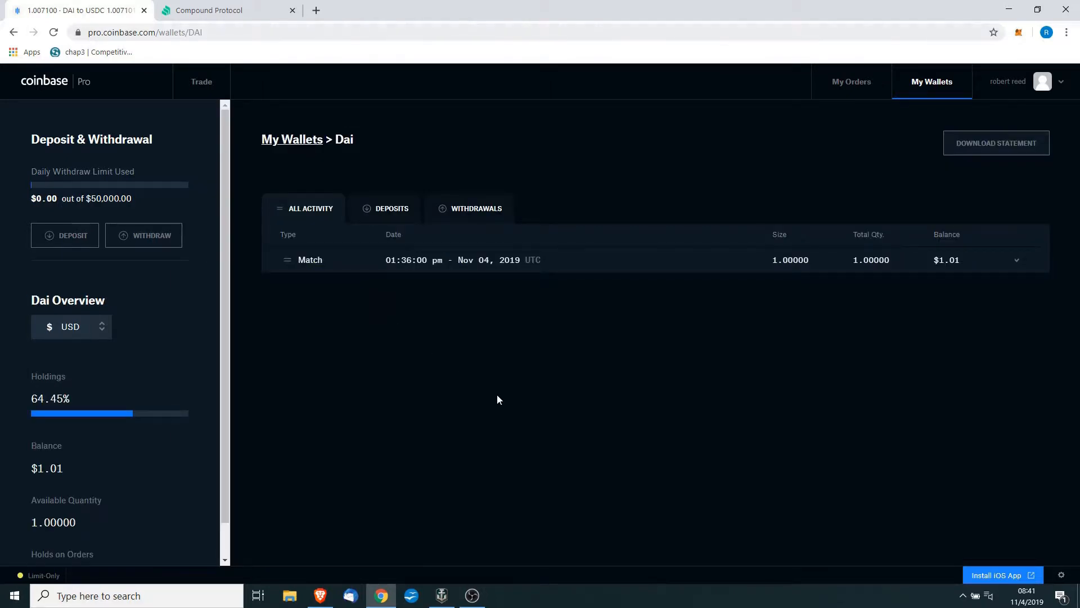
mouse_move(540, 298)
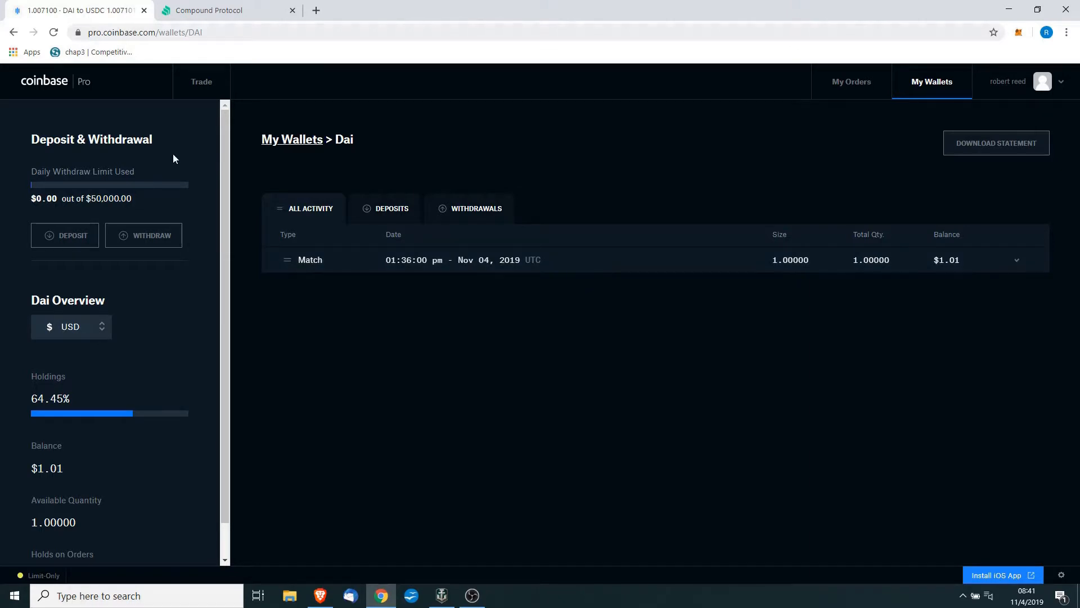
mouse_move(143, 235)
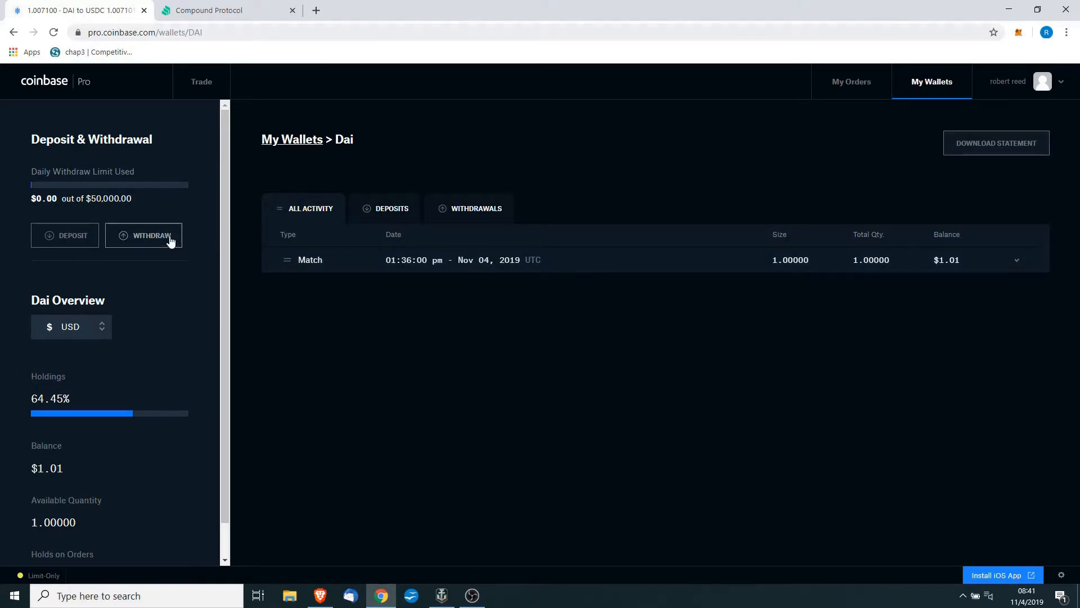
click(144, 235)
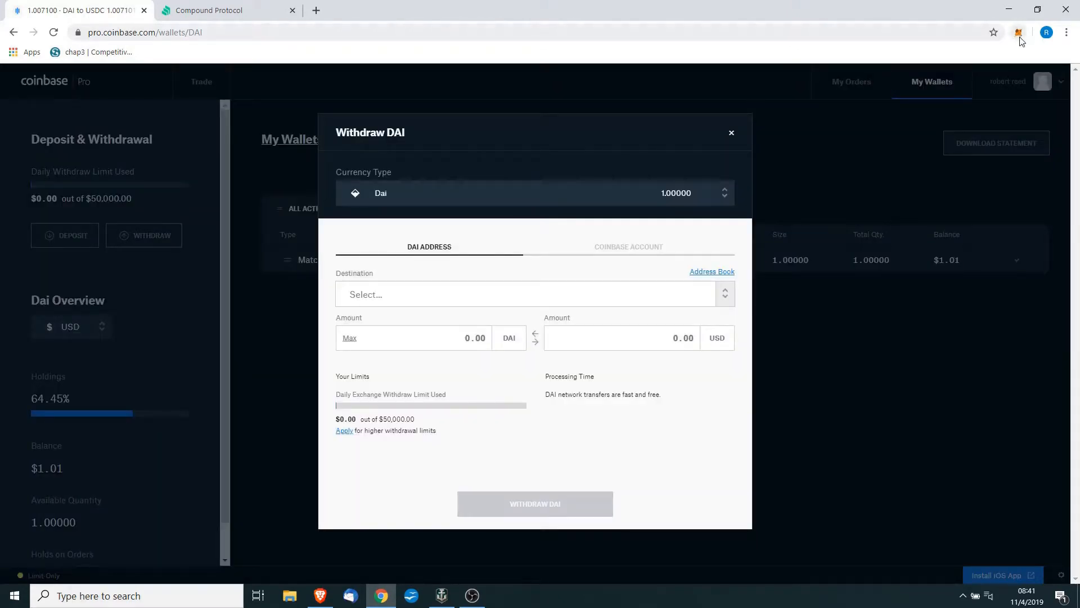
click(1018, 32)
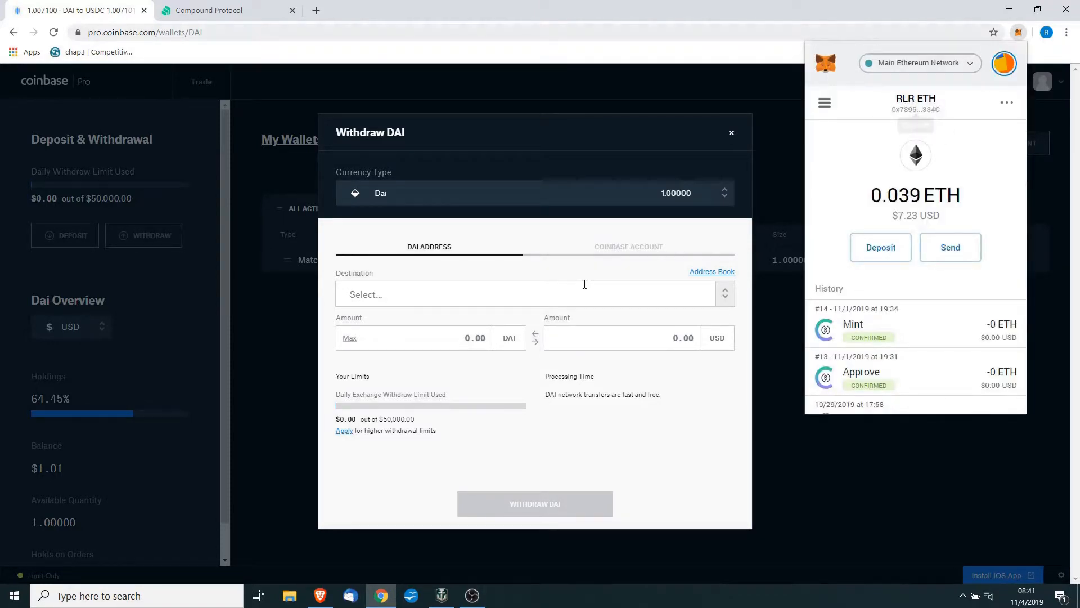
text(0x78955A74b6d04D87B72cE21b3849A82189D6384C)
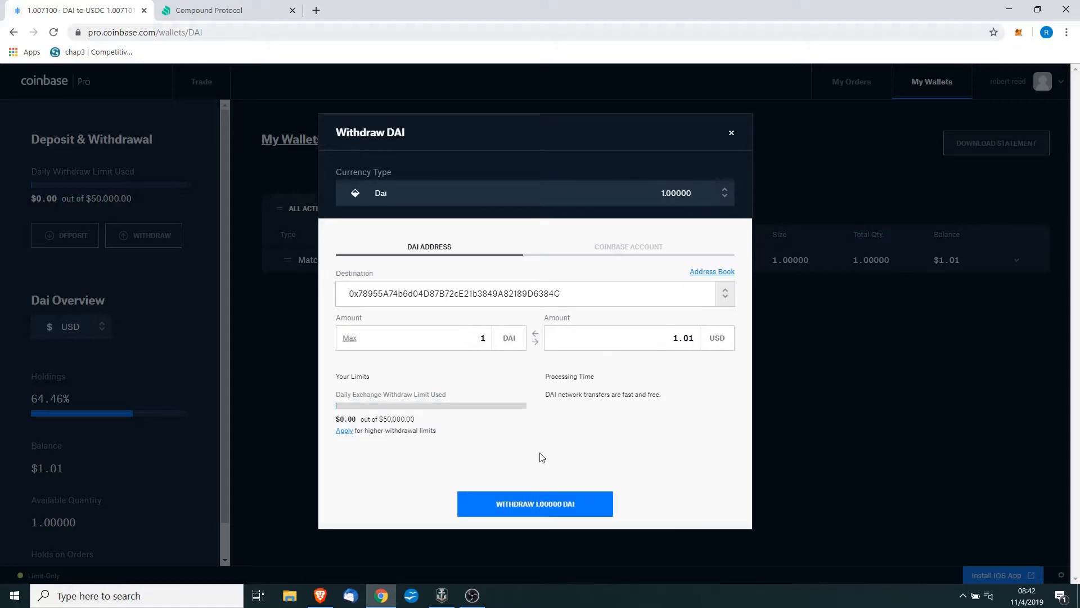
mouse_move(551, 444)
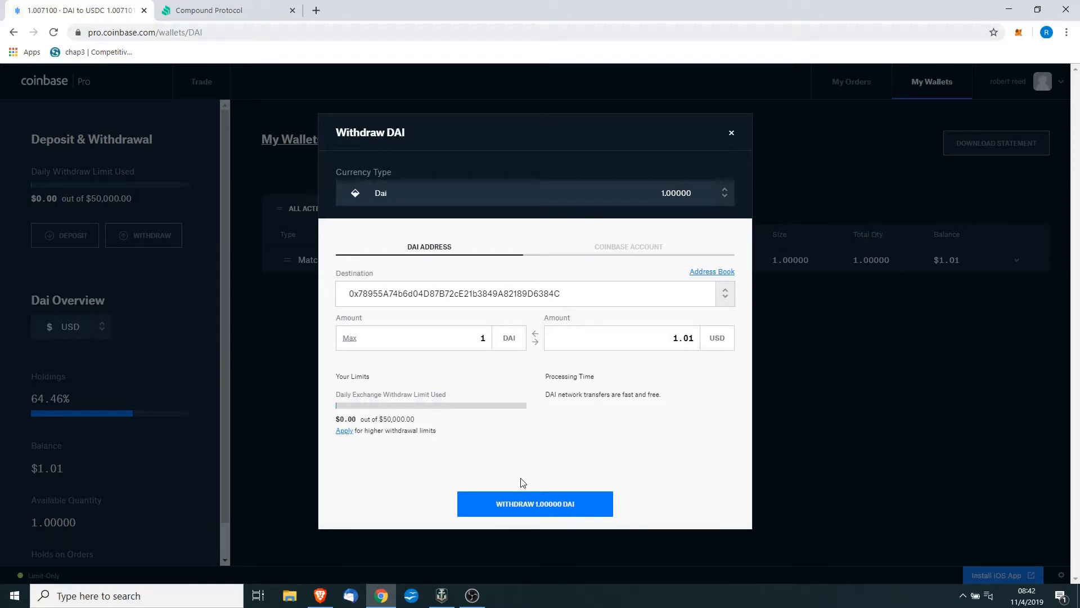
mouse_move(530, 516)
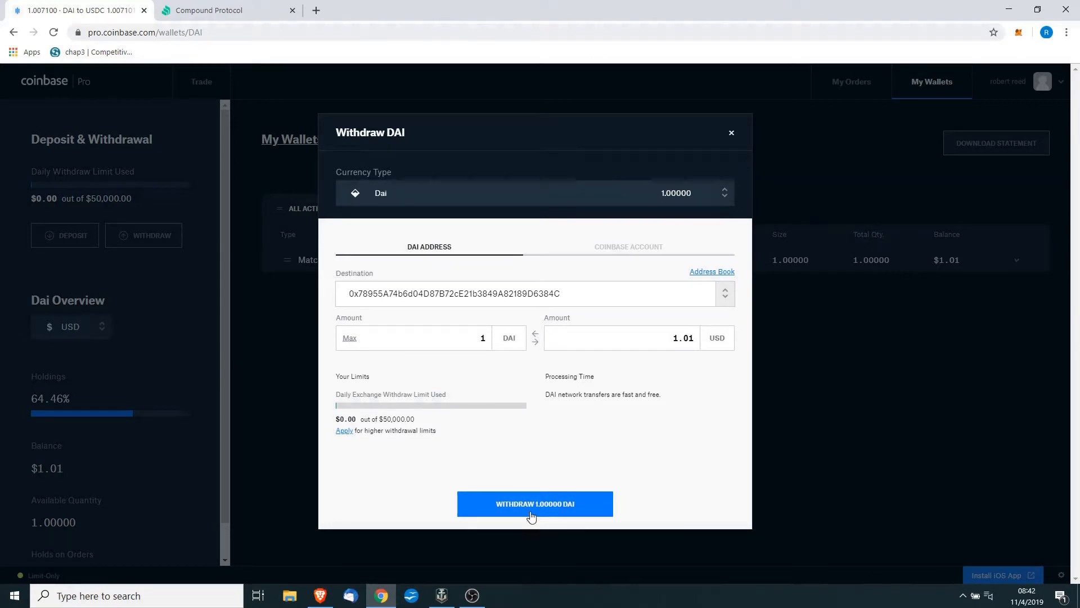
Step: Submit the 1 DAI withdrawal and finalize it after 2-step verification
click(535, 504)
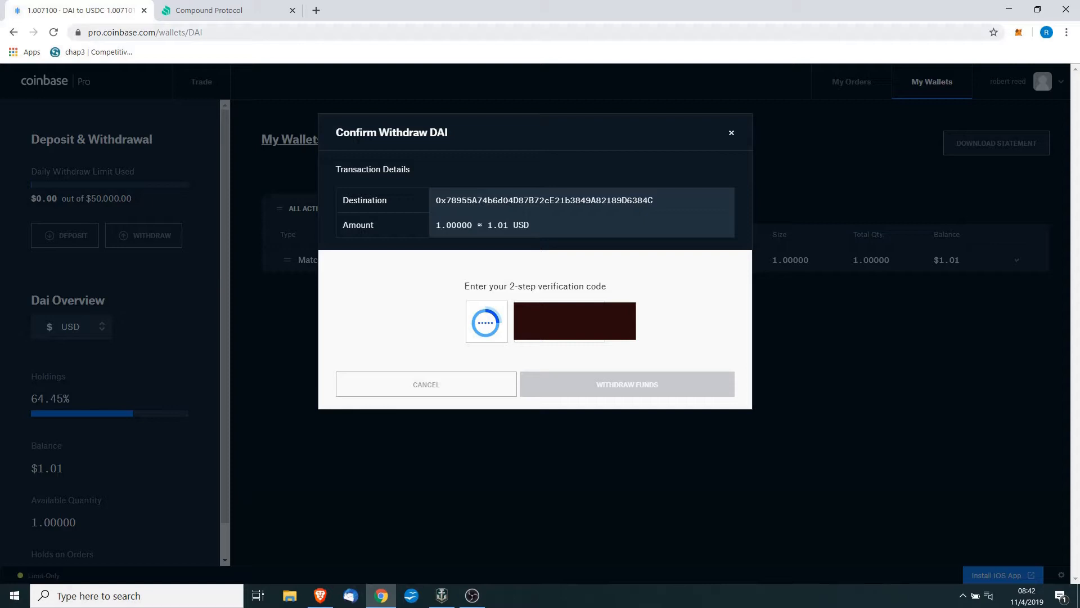
mouse_move(501, 318)
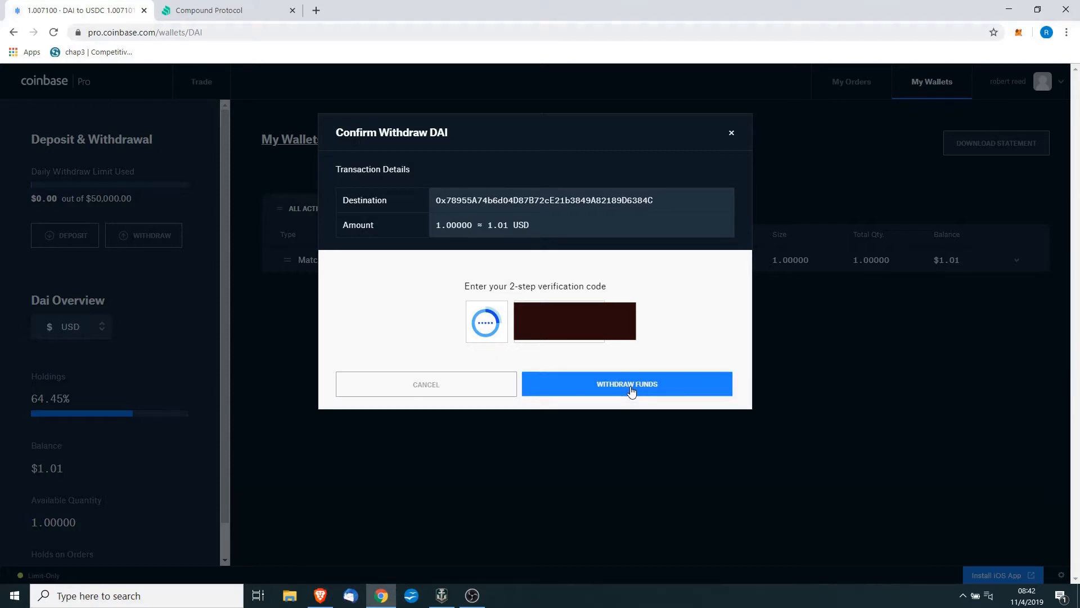
click(625, 384)
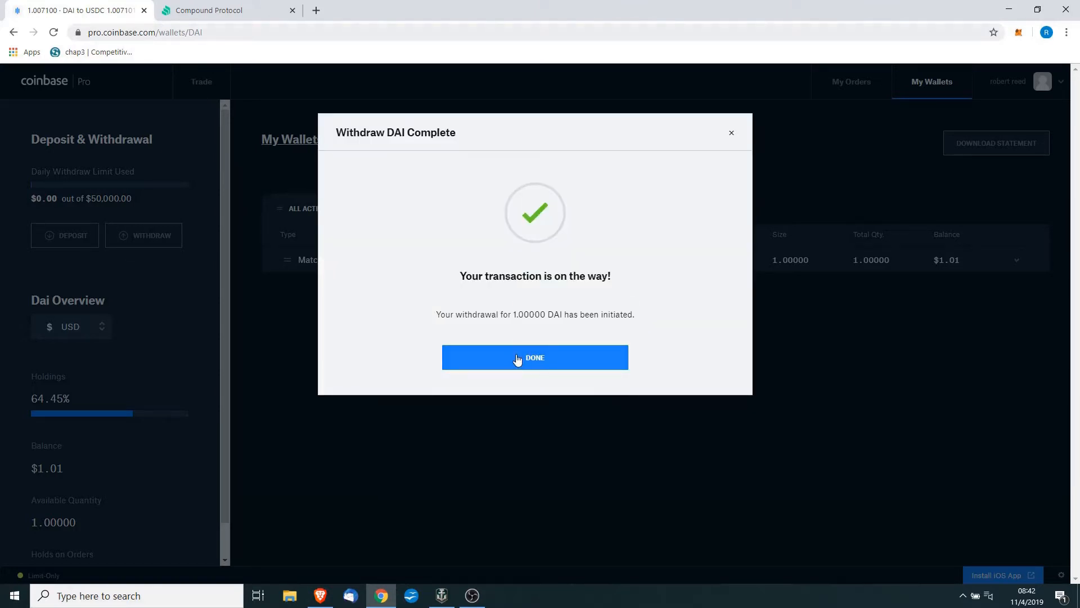
Step: Save the withdrawal address to the address book as 'RLR ETH' with verification
click(535, 357)
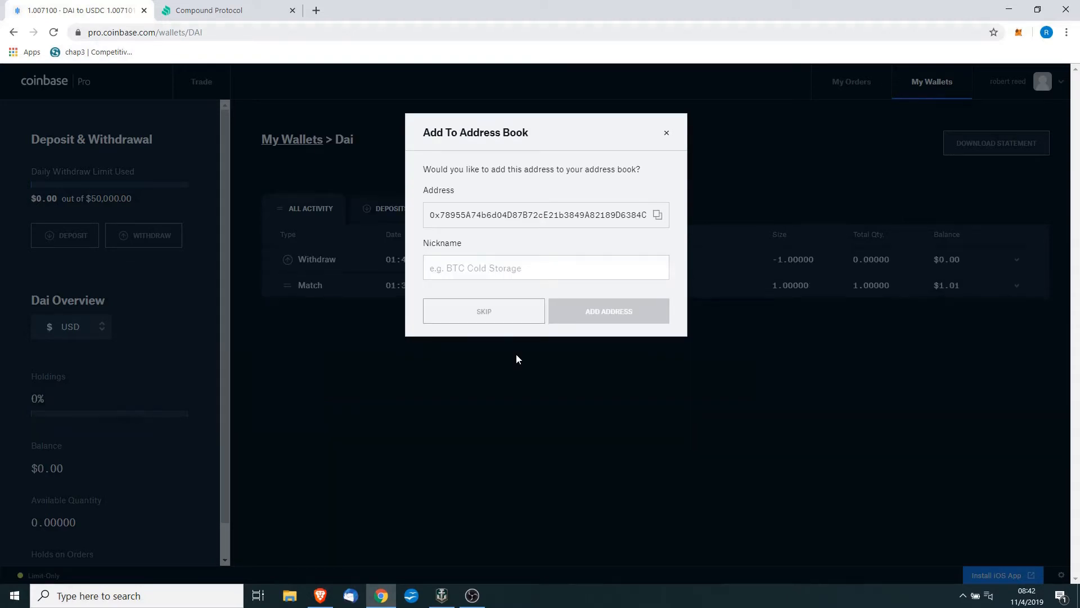
text(RLR)
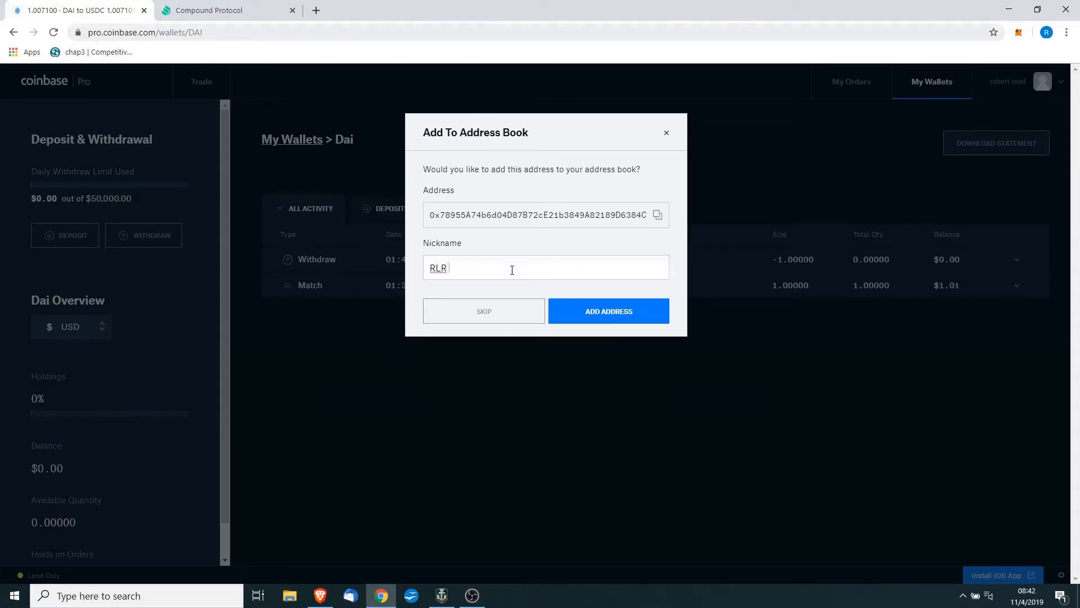
click(608, 310)
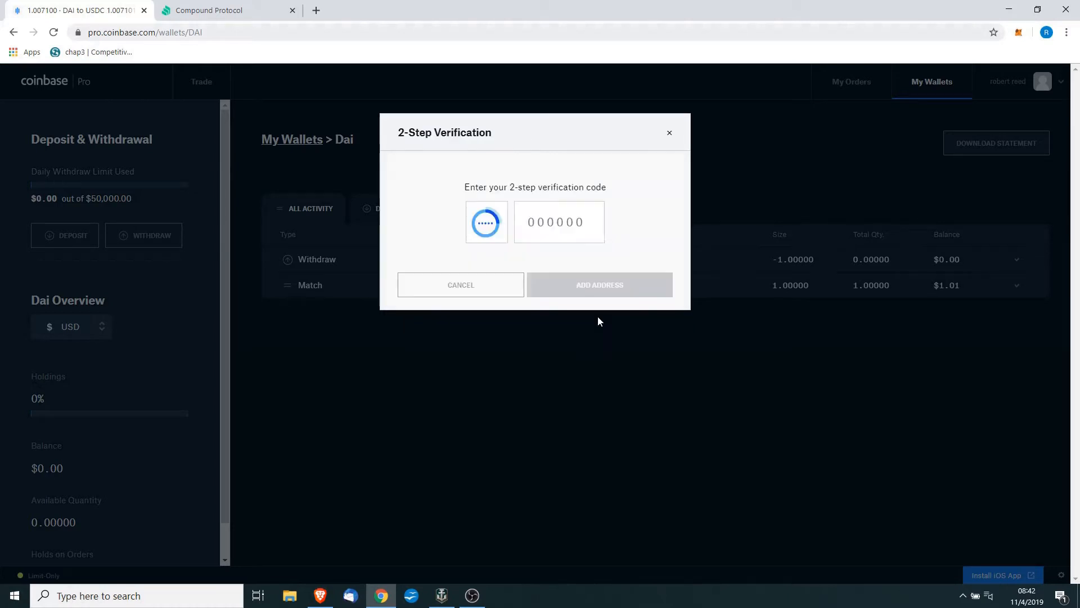
click(558, 221)
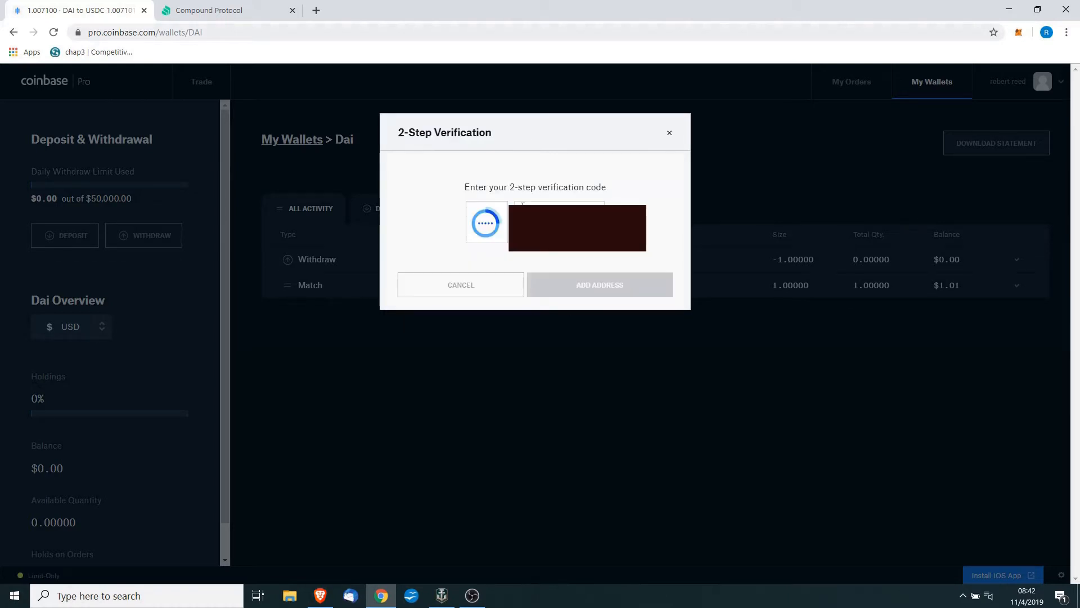
click(599, 285)
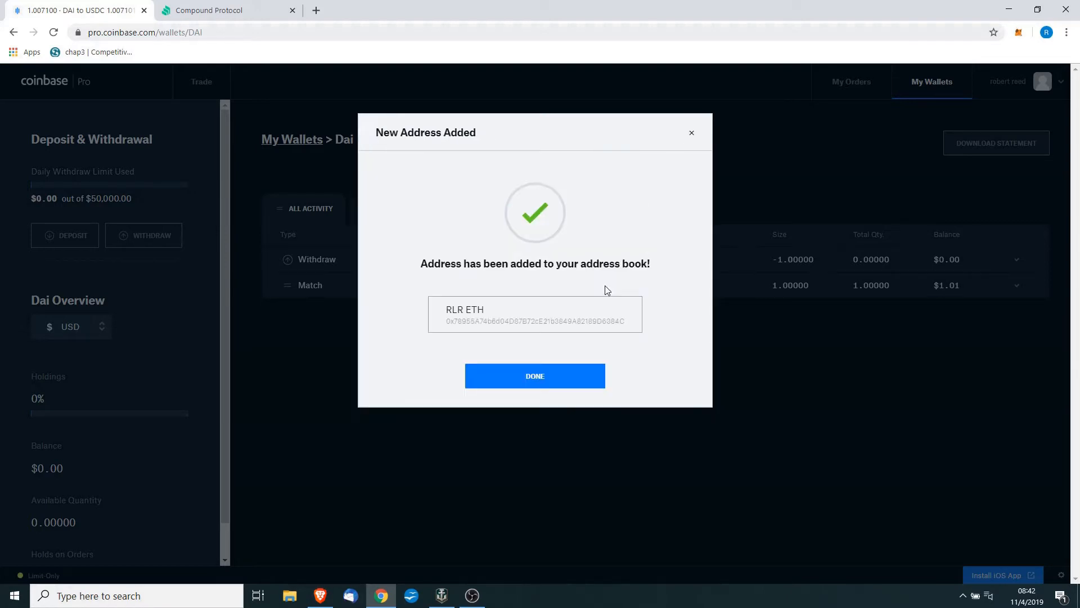
click(534, 375)
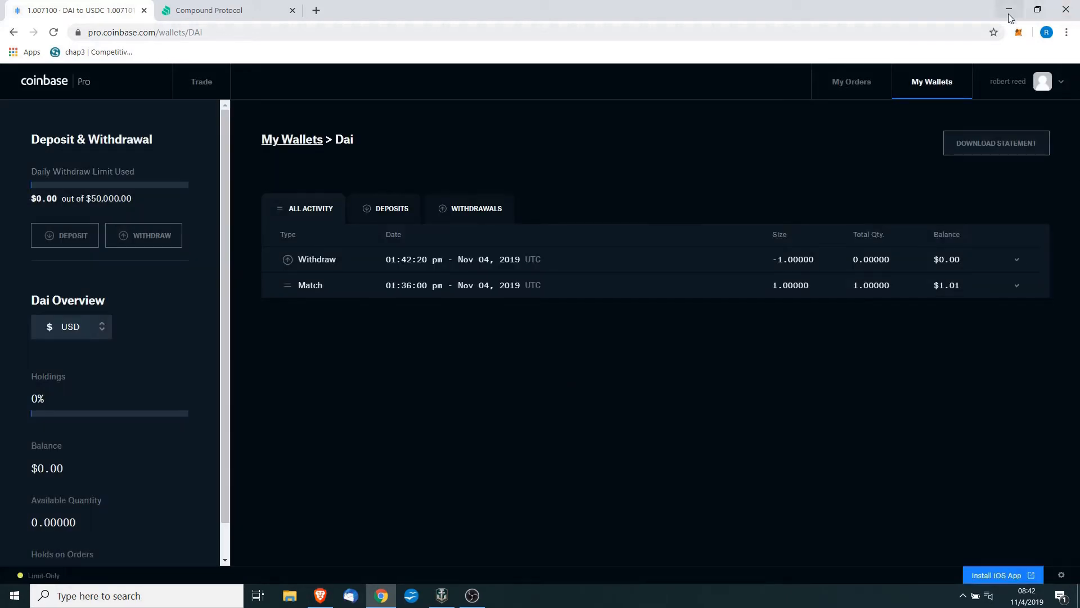
Step: Open MetaMask and view the 1.000 DAI token in the RLR ETH account
click(1019, 32)
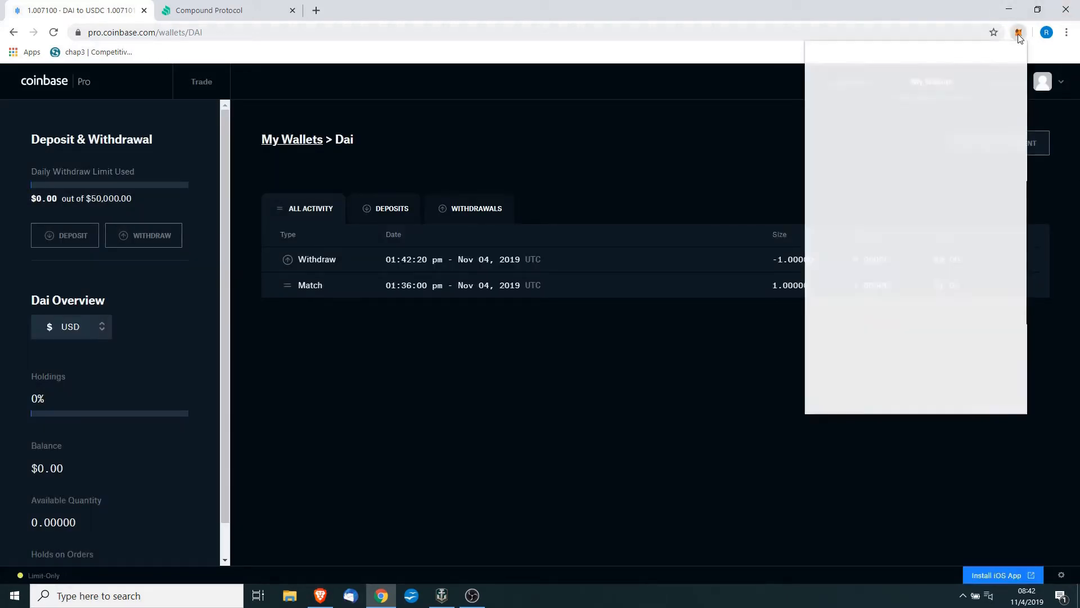
click(1018, 33)
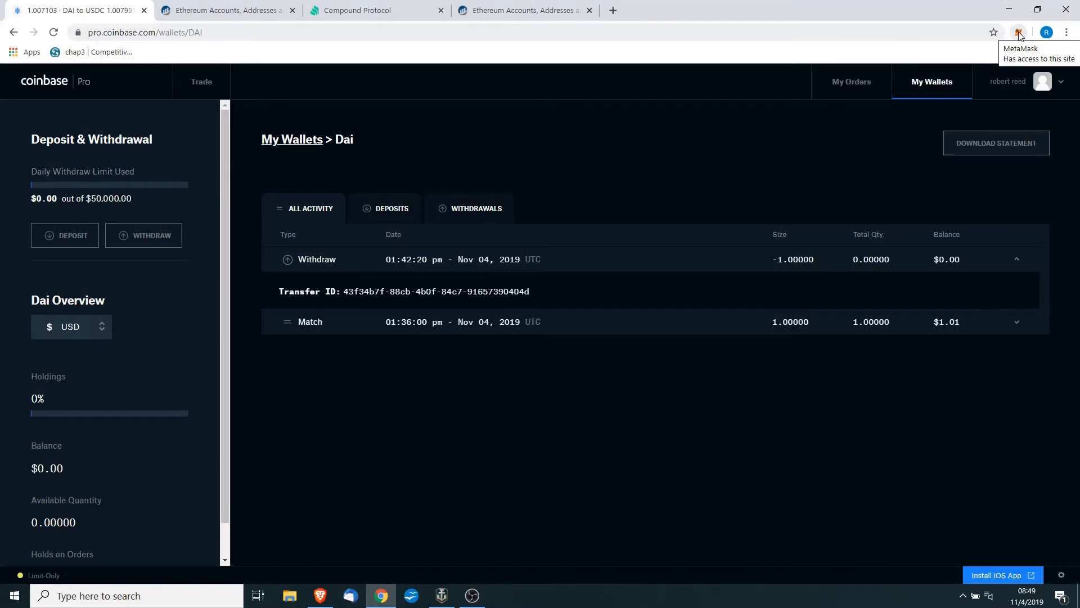
click(1018, 33)
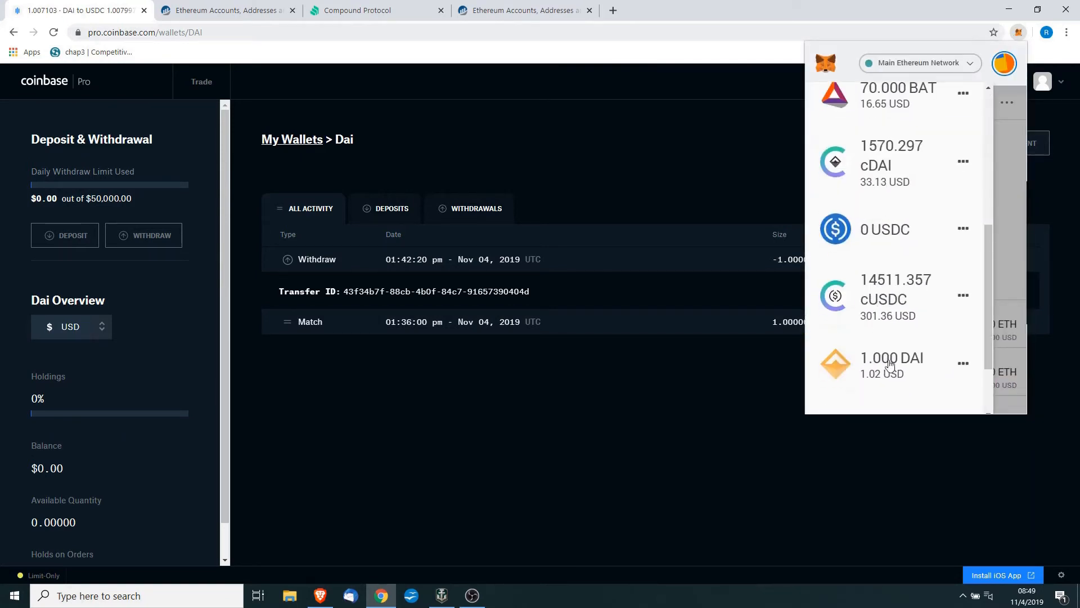
click(891, 363)
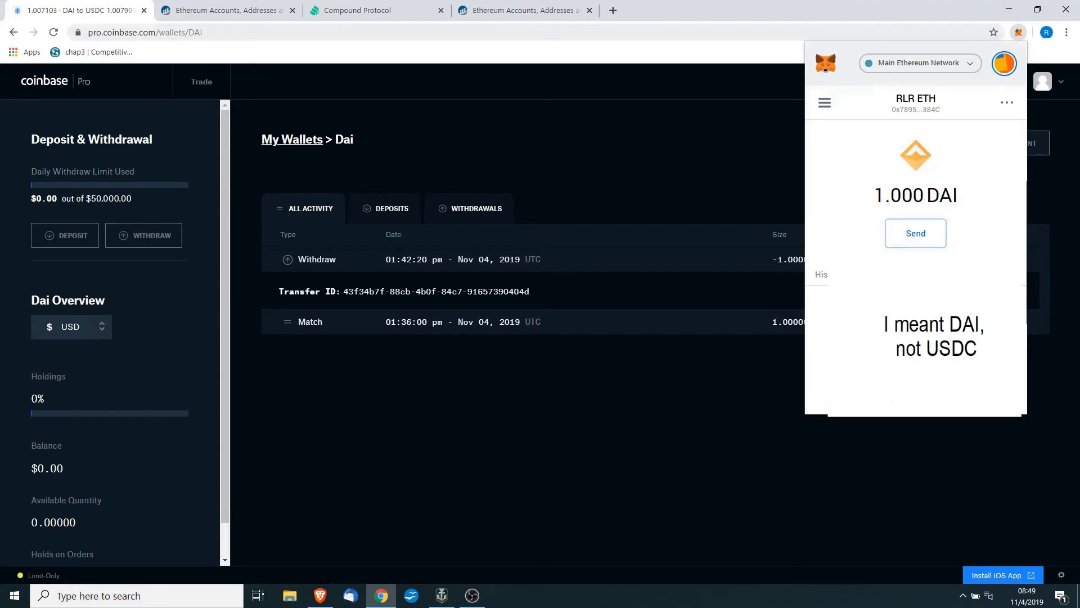